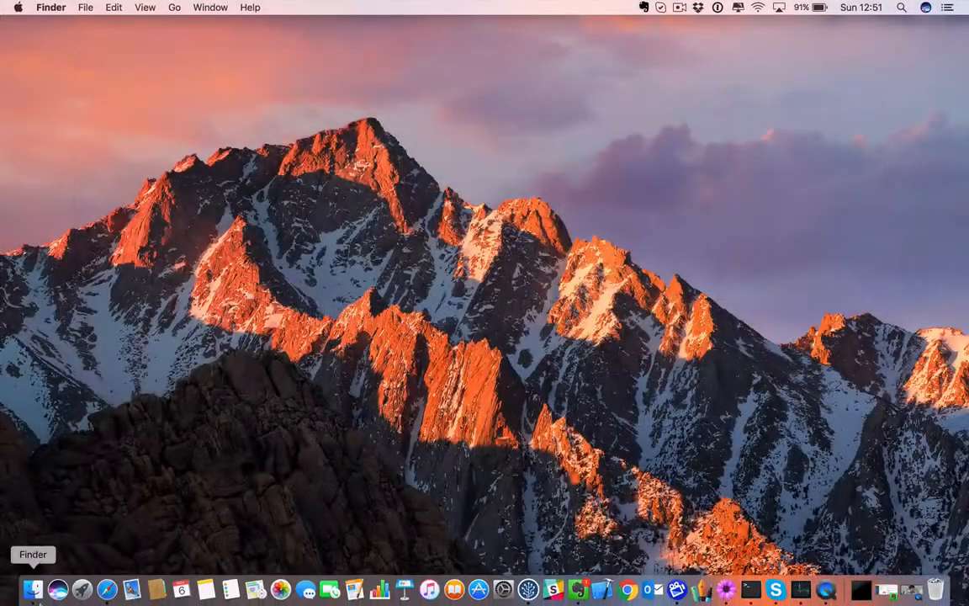
Step: Launch autoTranscribe and enable 'Restart autoTranscribe at each login' in the Welcome window
left_click(35, 583)
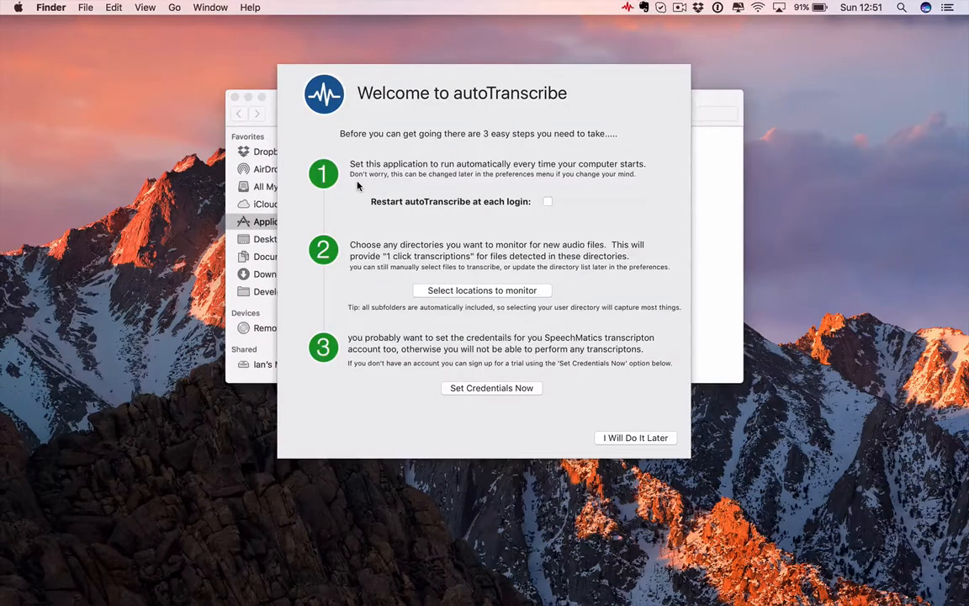
mouse_move(483, 202)
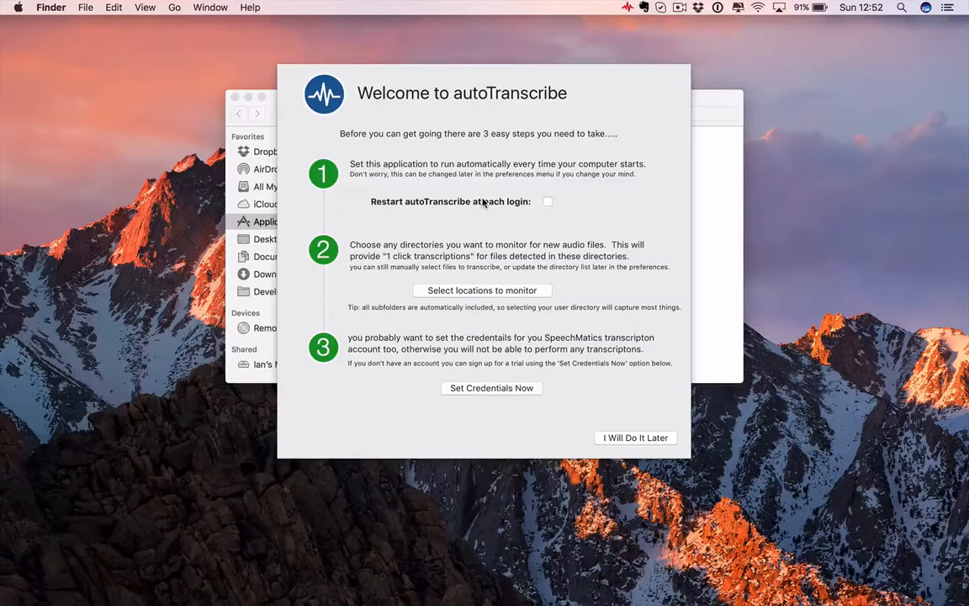
left_click(547, 201)
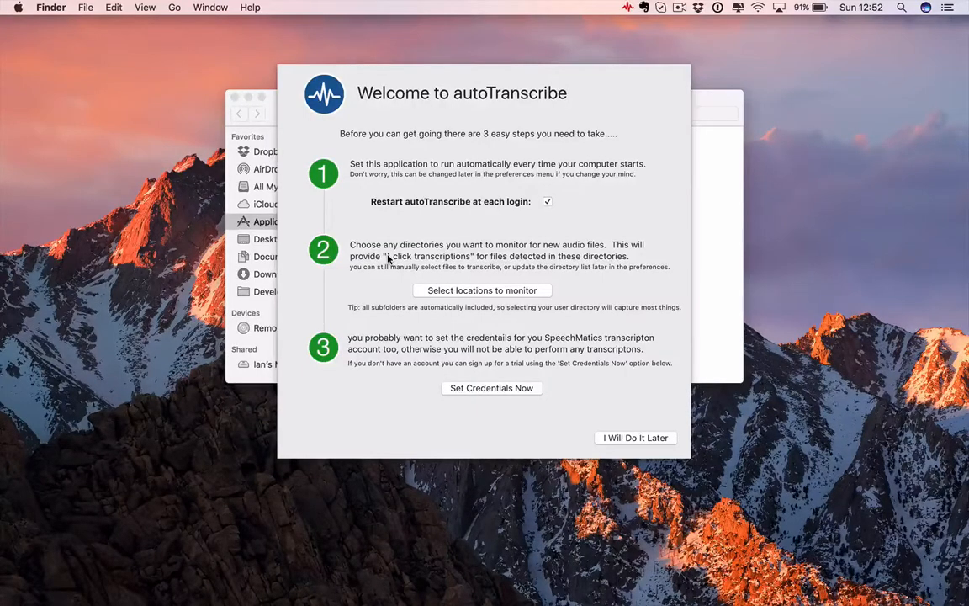
left_click(481, 290)
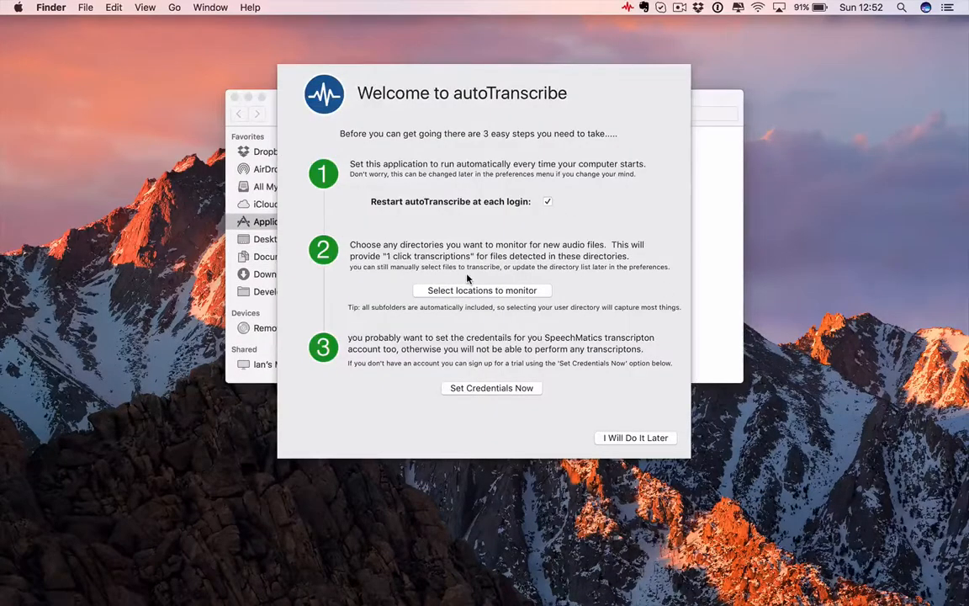
mouse_move(551, 357)
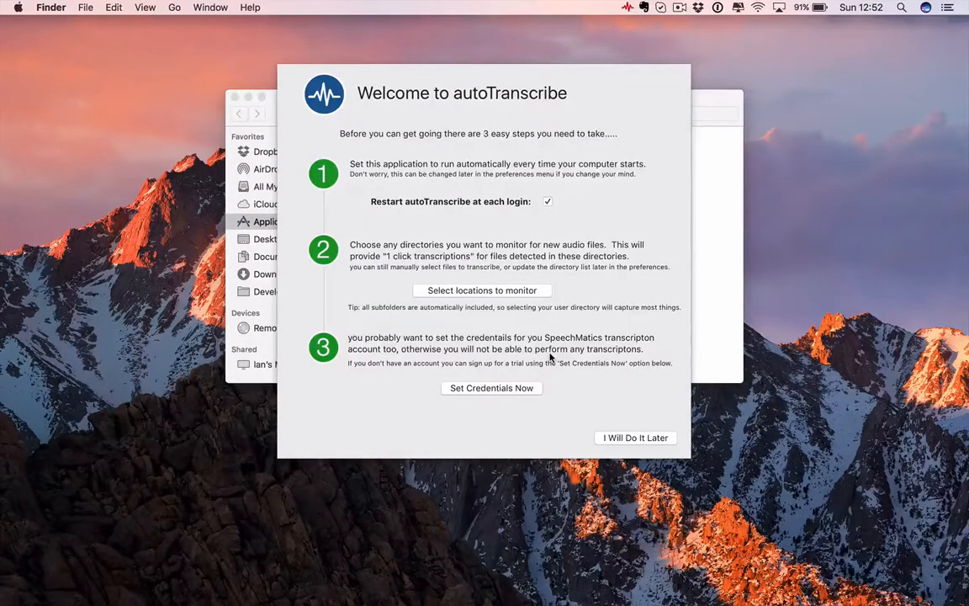
mouse_move(488, 349)
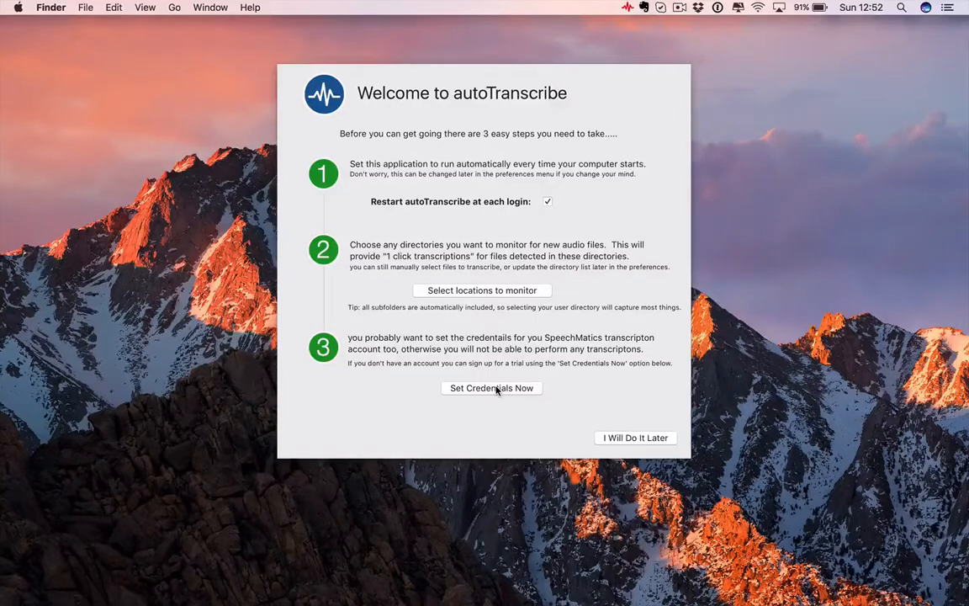
Step: Register for the Speechmatics free trial with email 'sharklase', a password, and the robot check ticked
left_click(492, 388)
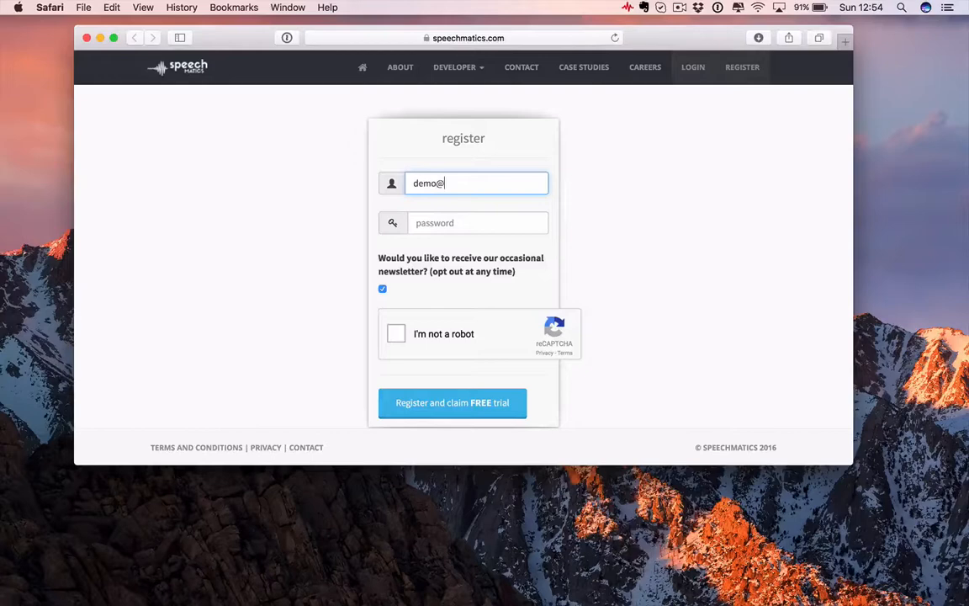
type("sharklase")
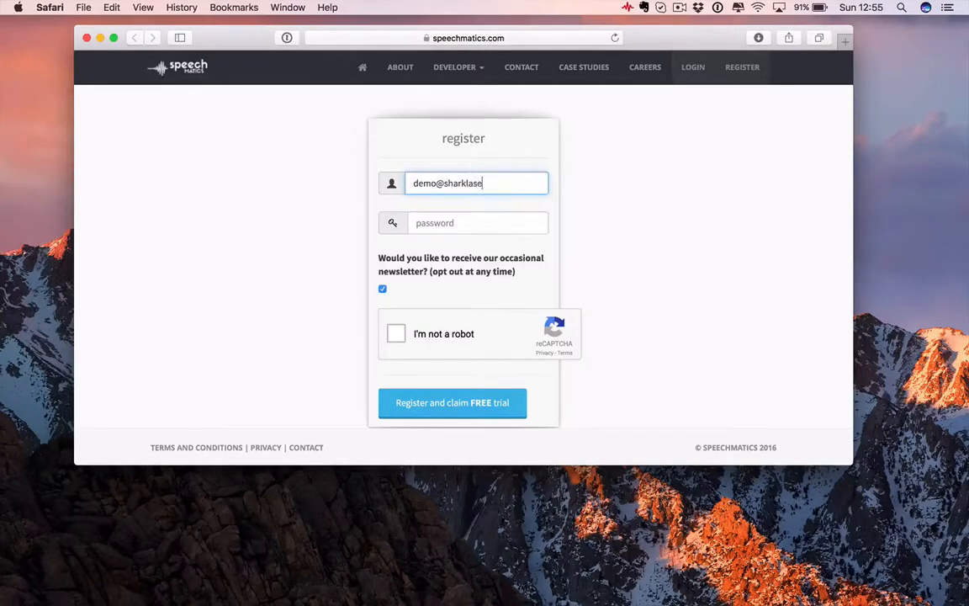
left_click(477, 222)
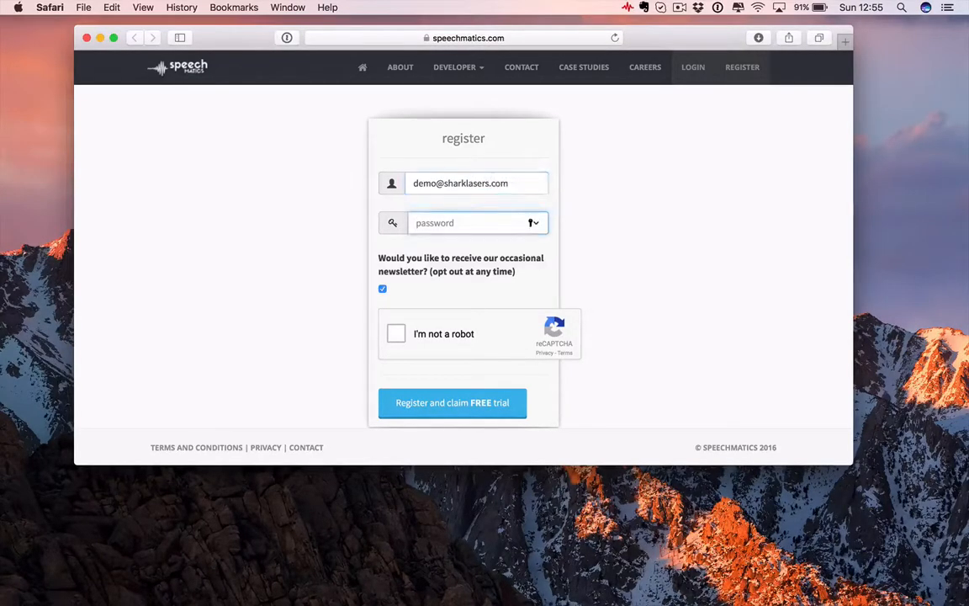
type("••••")
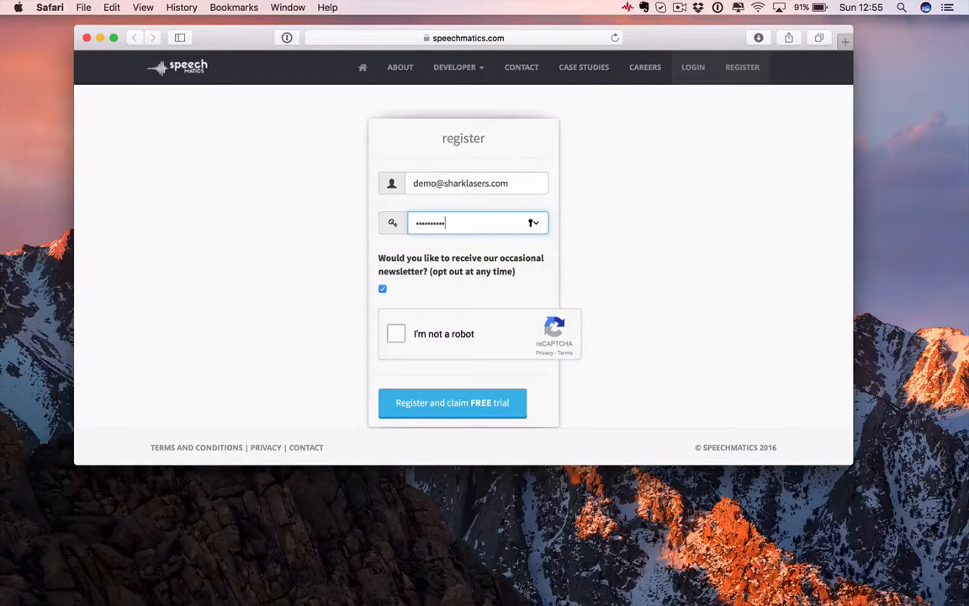
left_click(395, 334)
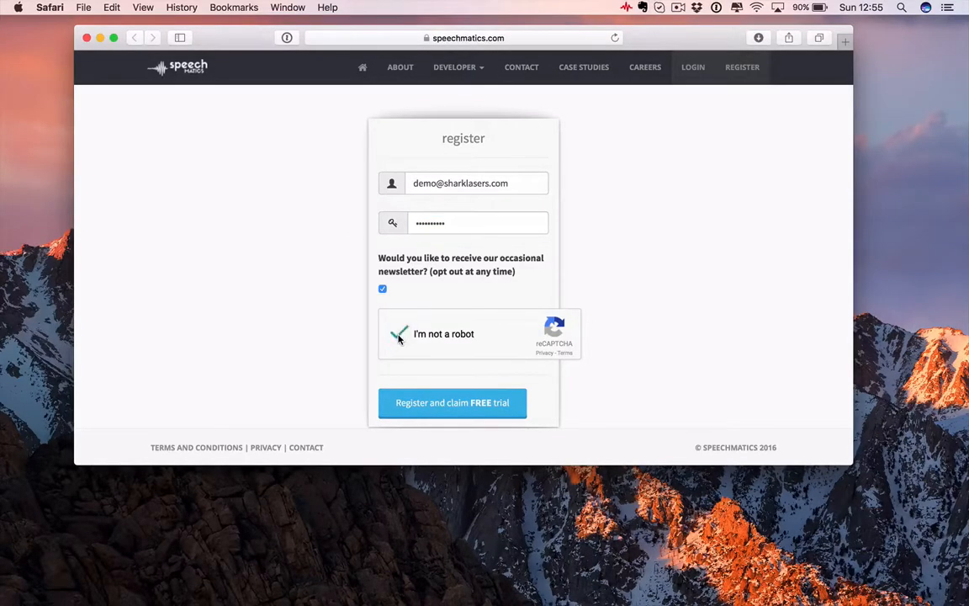
left_click(399, 334)
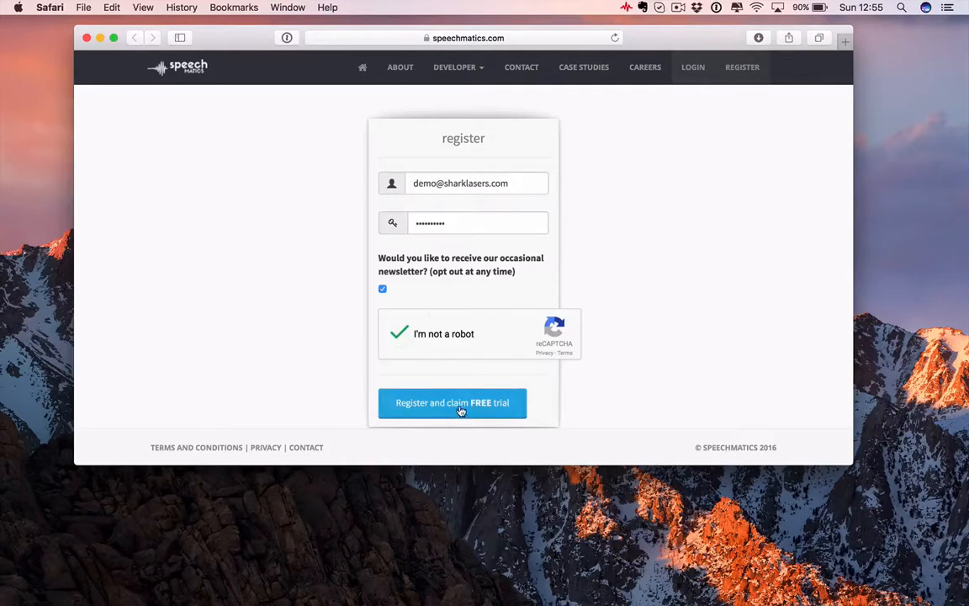
left_click(452, 403)
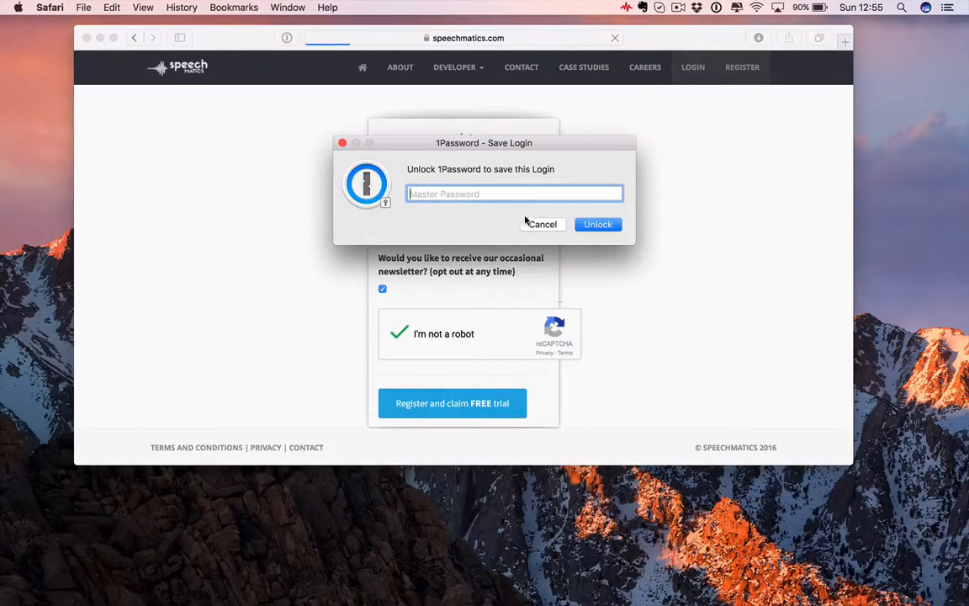
Step: Dismiss the save-login prompt and open the Speechmatics welcome email in Guerrilla Mail
left_click(542, 223)
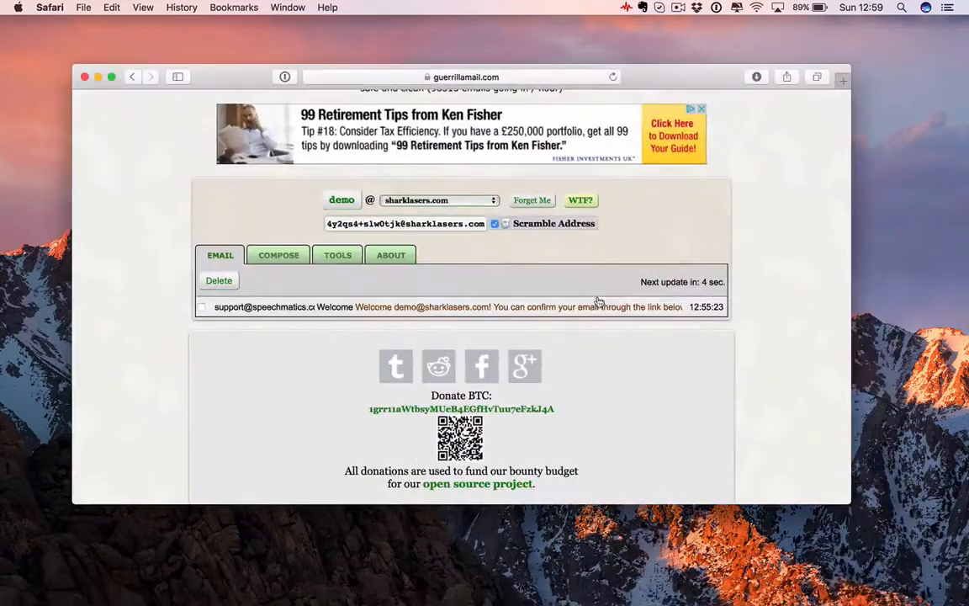
left_click(455, 307)
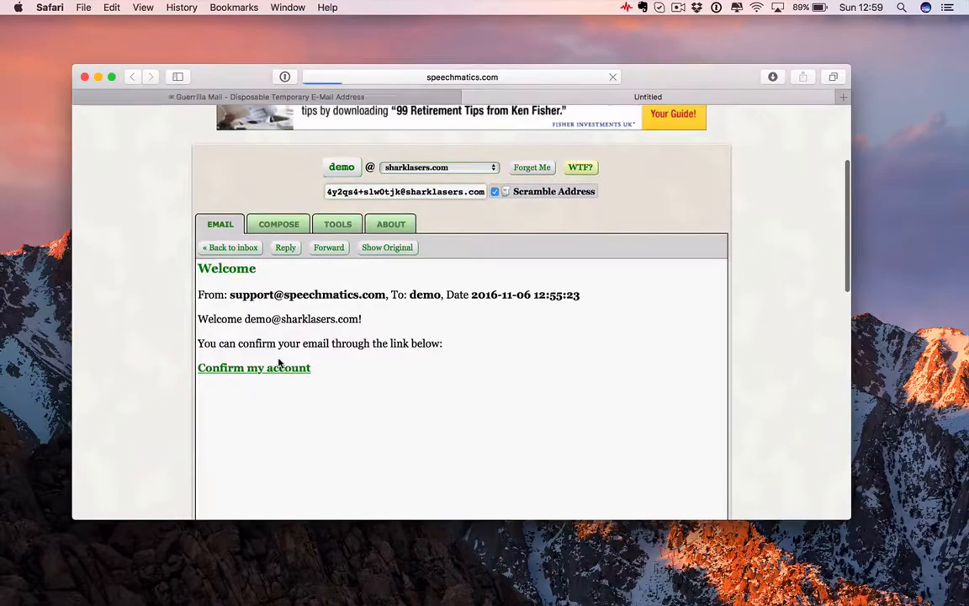
Step: Confirm the Speechmatics account, go to ACCOUNT, and select the User ID value
left_click(253, 368)
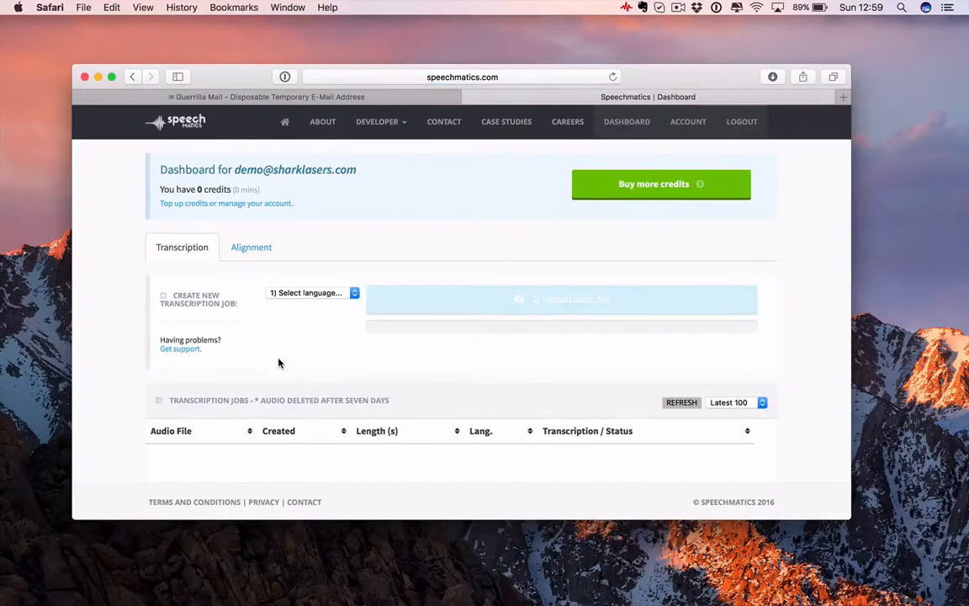
mouse_move(689, 126)
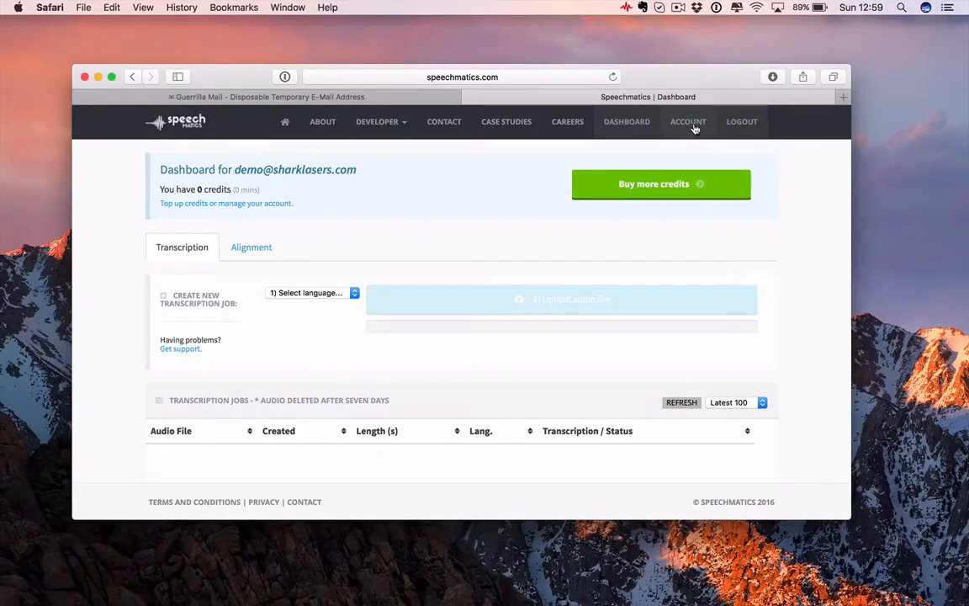
left_click(689, 122)
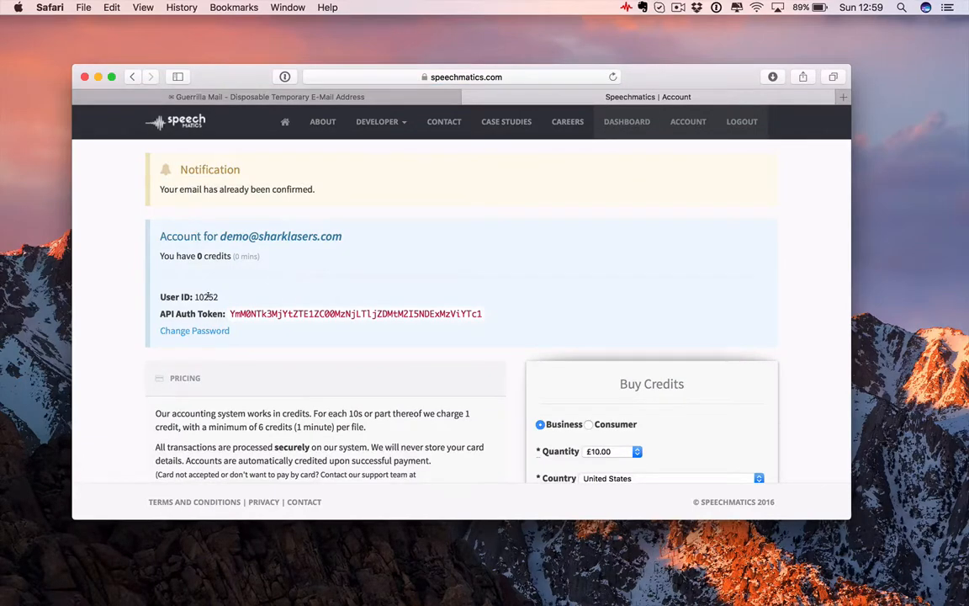
mouse_move(357, 307)
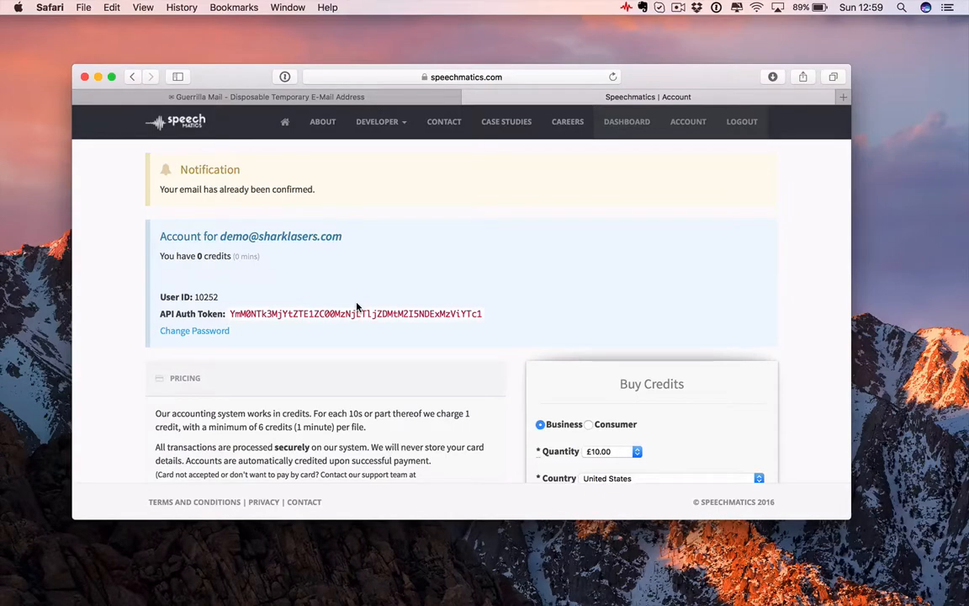
double_click(205, 296)
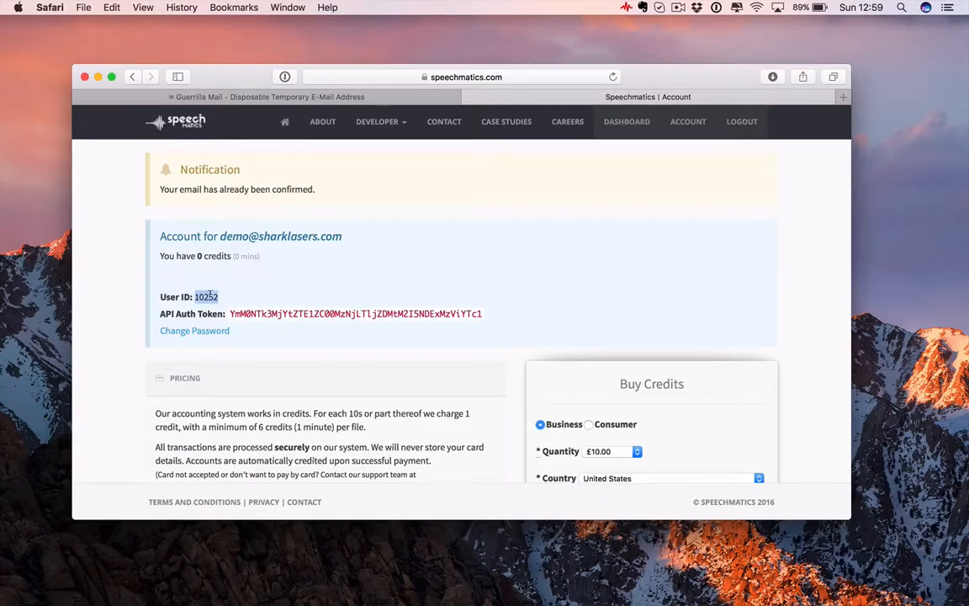
Step: Paste the copied User ID and API Auth Token into autoTranscribe's Speechmatics settings and save
right_click(206, 297)
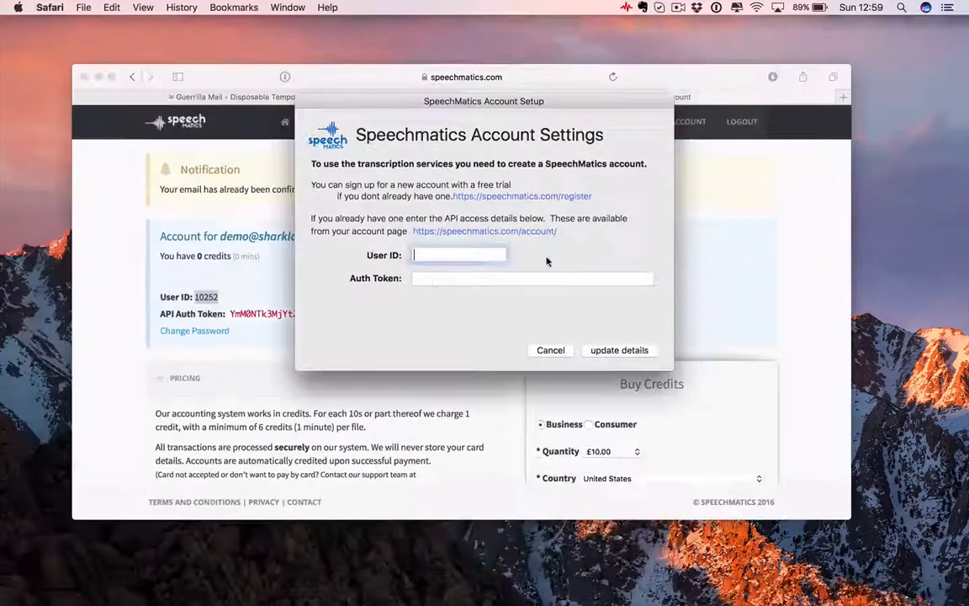
left_click(551, 350)
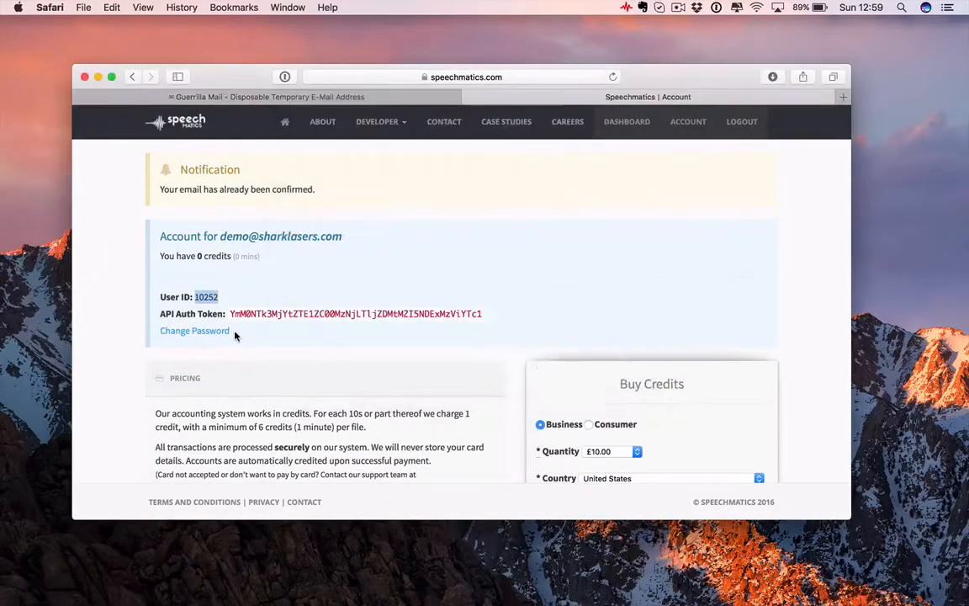
right_click(354, 314)
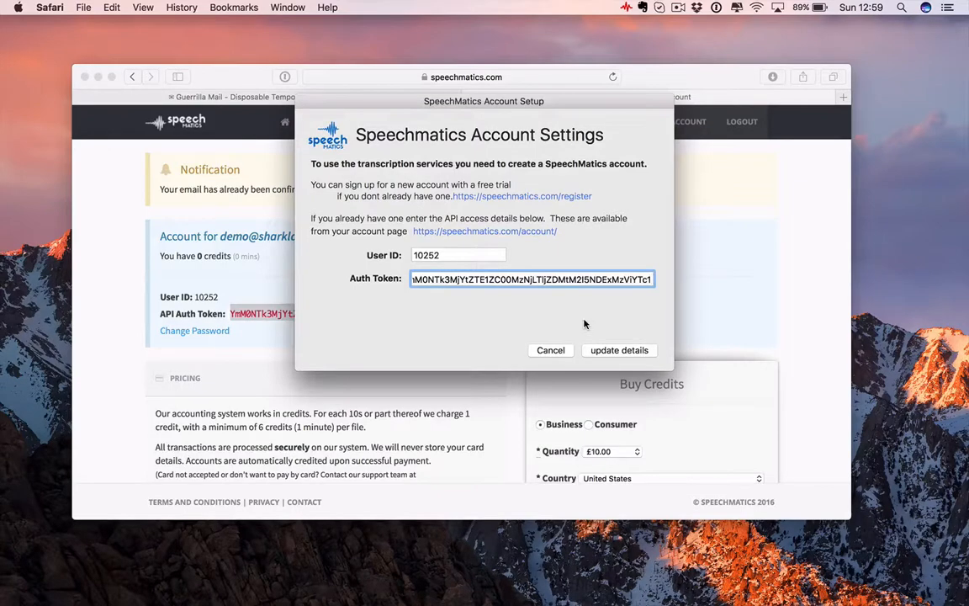
mouse_move(610, 313)
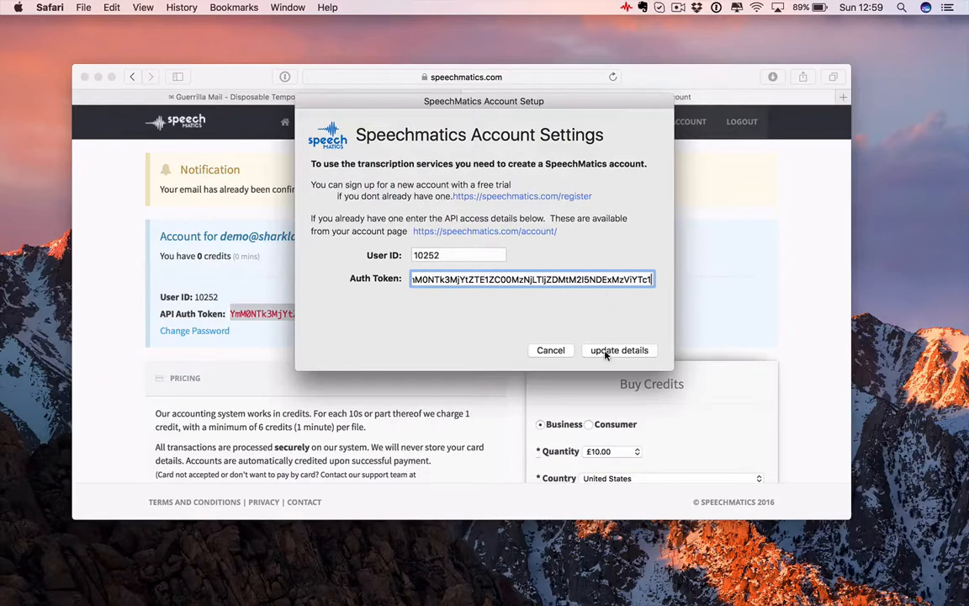
left_click(618, 350)
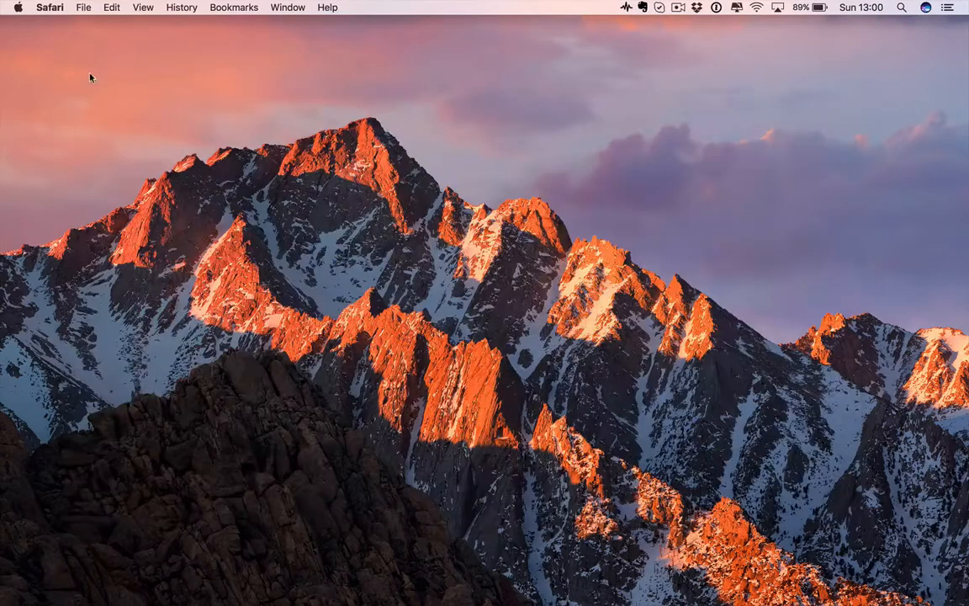
Step: Open the autoTranscribe menu bar status: nothing in progress, about 58 minutes remaining
left_click(623, 8)
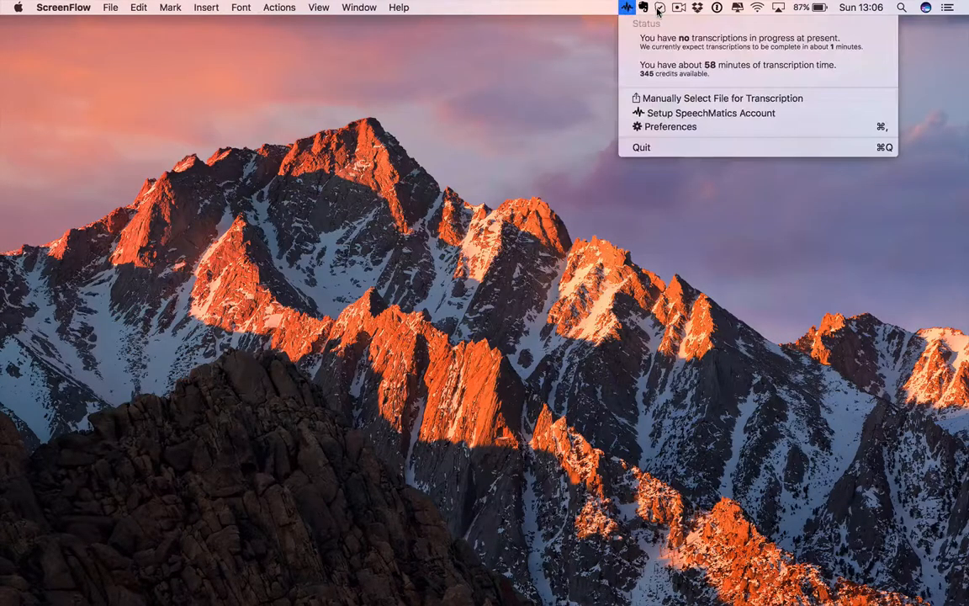
mouse_move(688, 39)
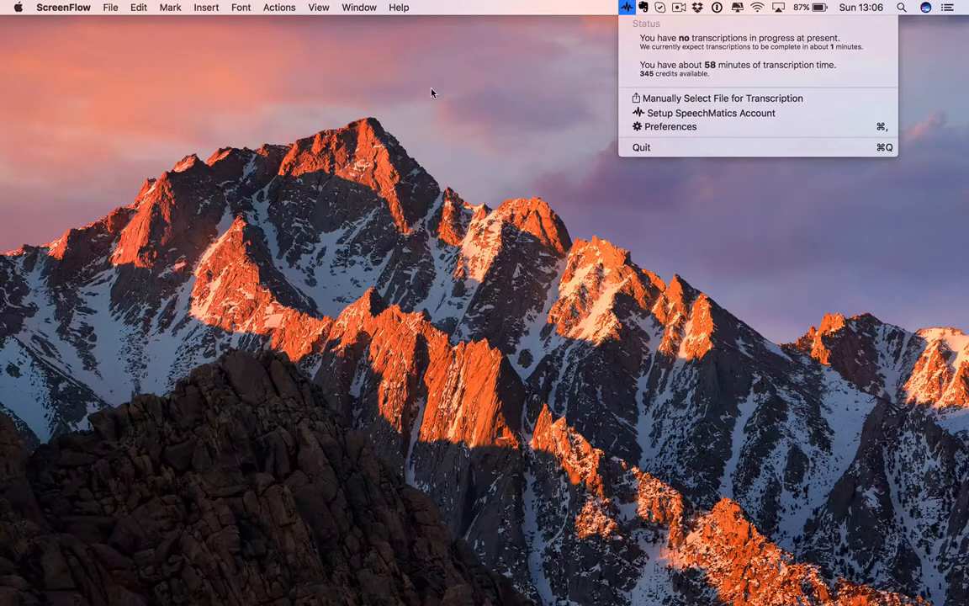
mouse_move(735, 66)
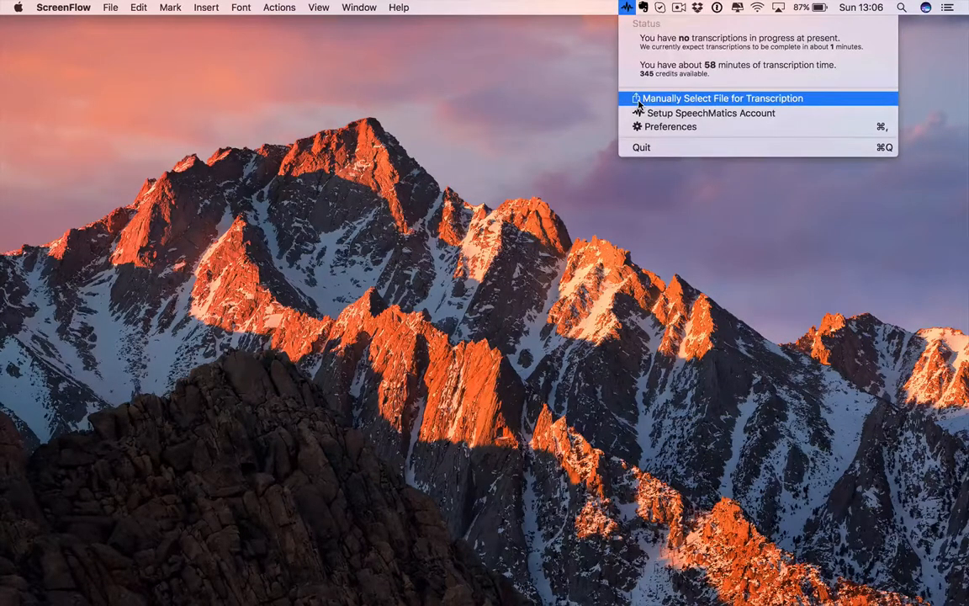
mouse_move(566, 89)
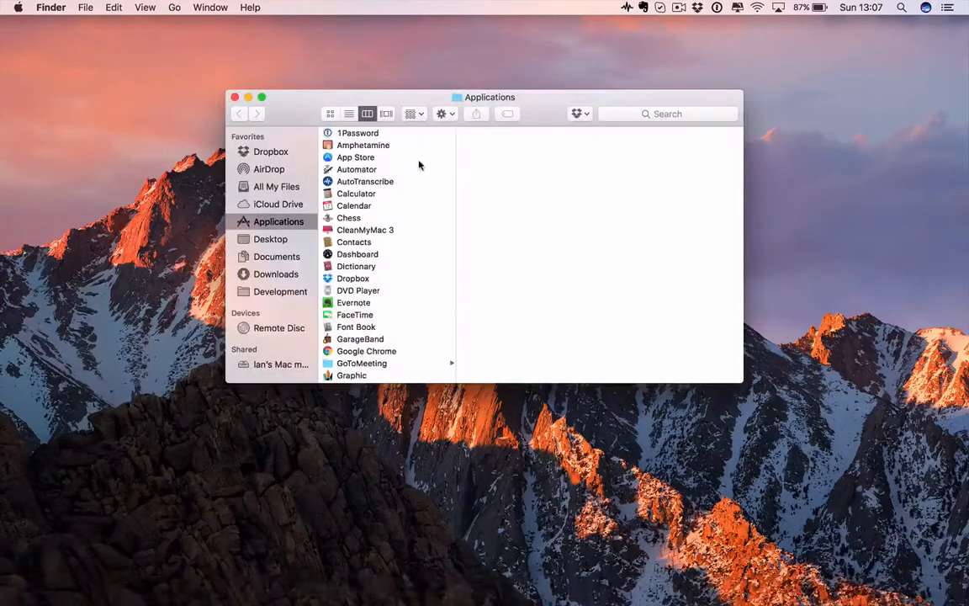
Step: Move '2016-11-05 07.48 Meet Now.mp4' from Downloads to Documents, then close the Documents window
left_click(275, 273)
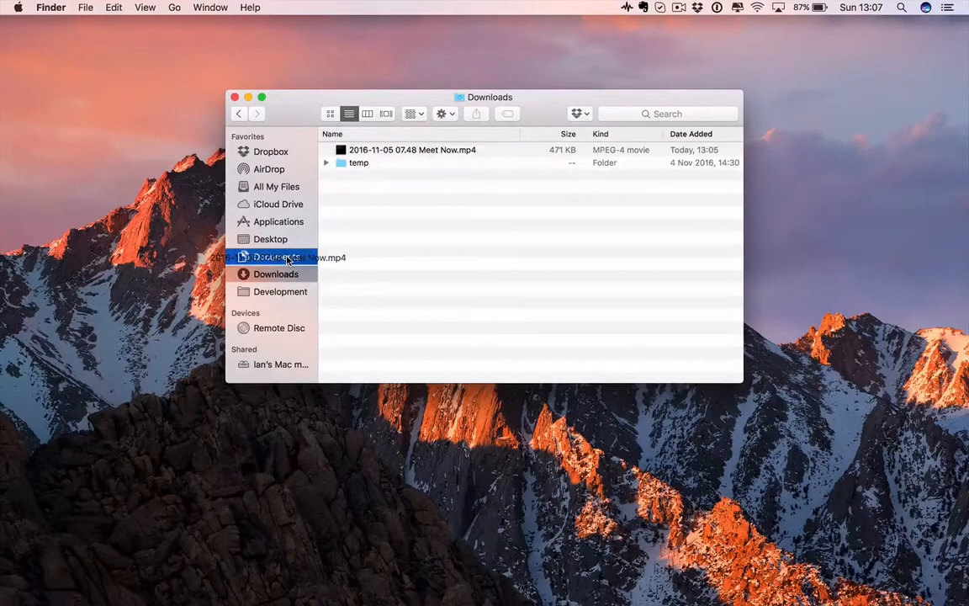
left_click(276, 257)
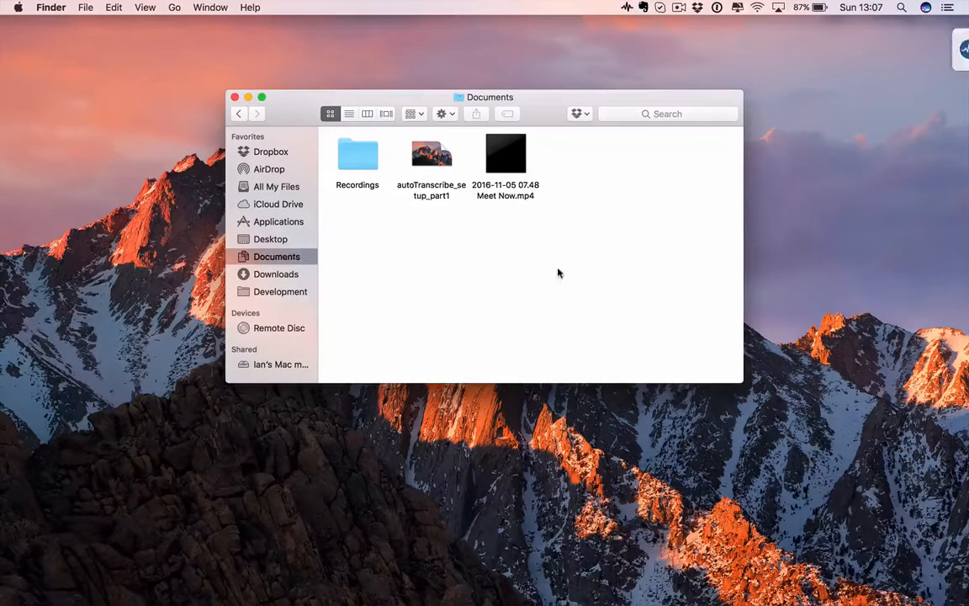
left_click(244, 98)
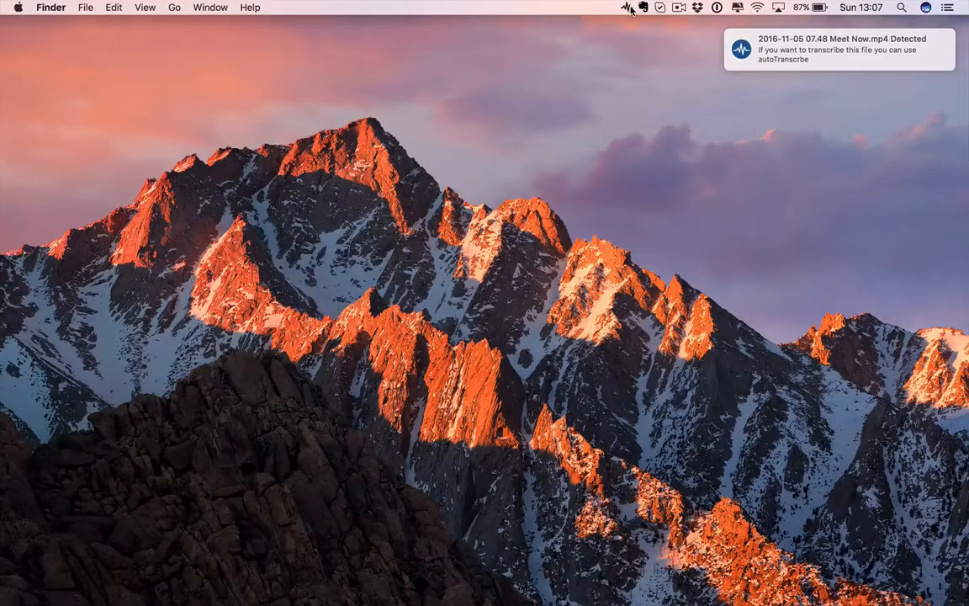
Step: Transcribe the auto-detected Meet Now video with American English as the language
left_click(623, 9)
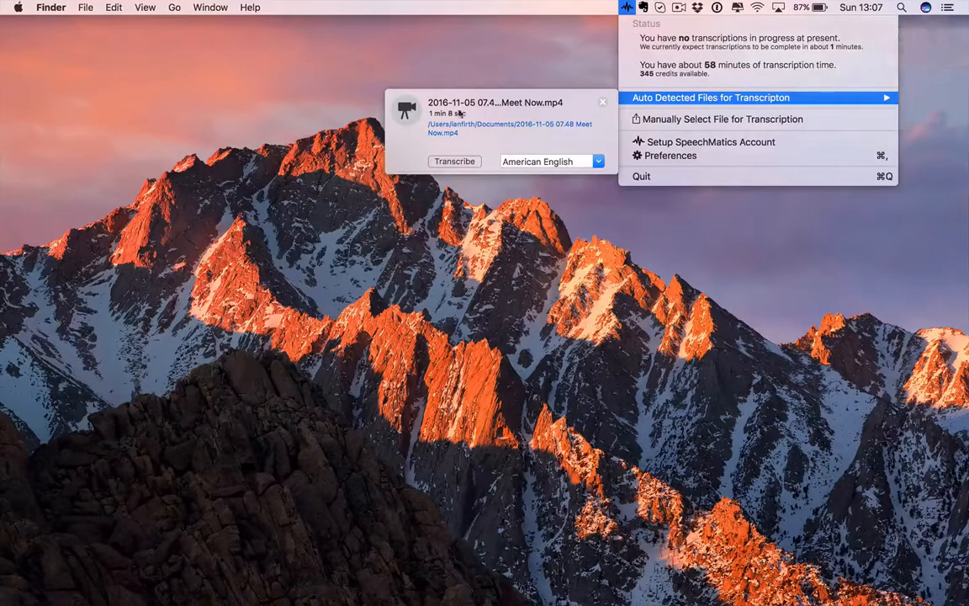
mouse_move(484, 126)
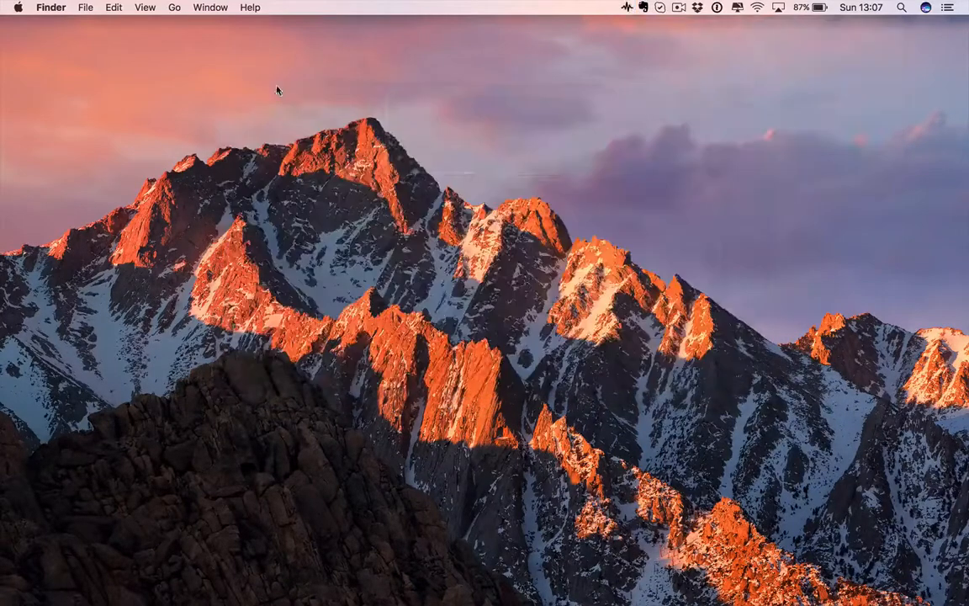
left_click(623, 10)
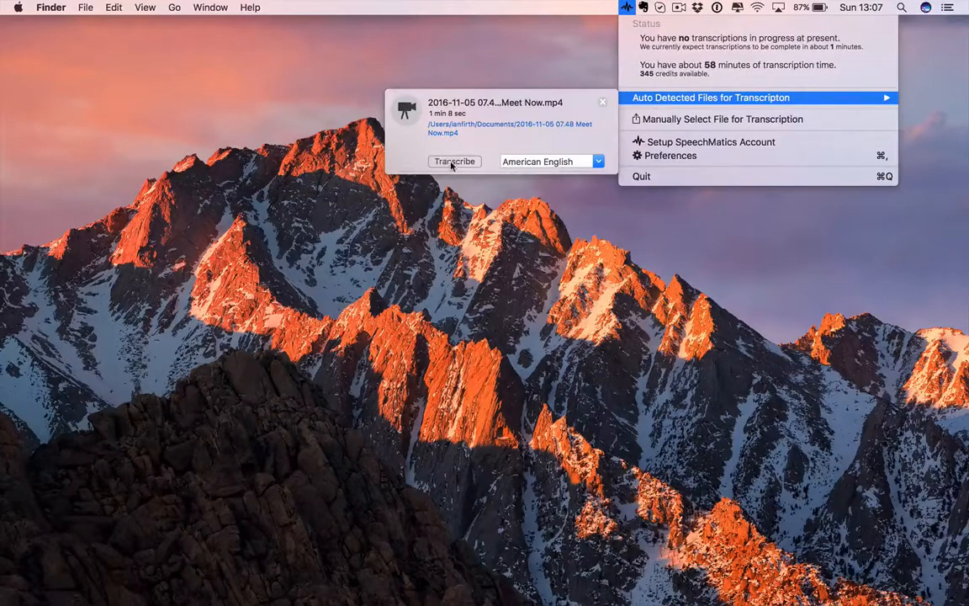
mouse_move(535, 166)
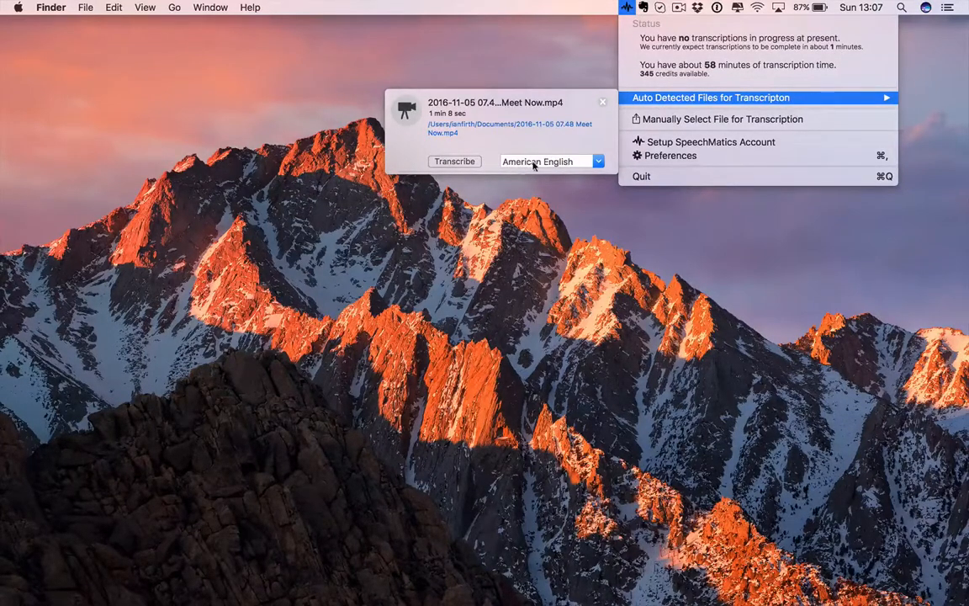
left_click(597, 161)
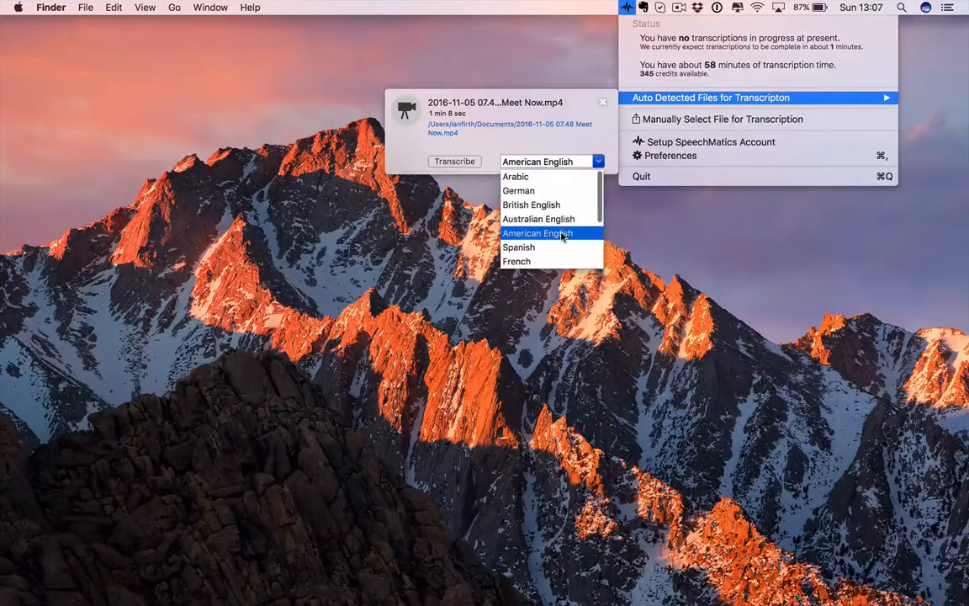
mouse_move(515, 139)
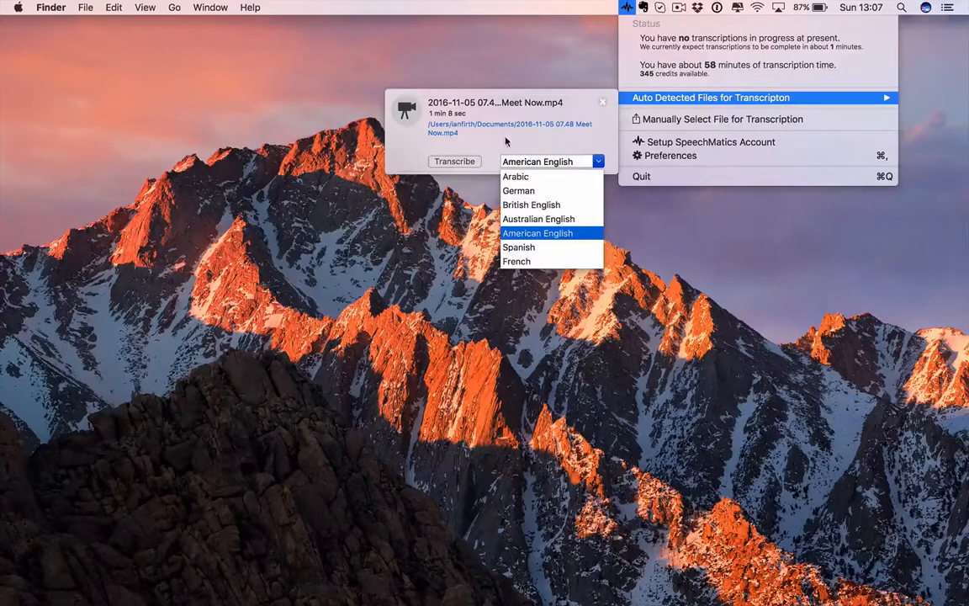
left_click(538, 233)
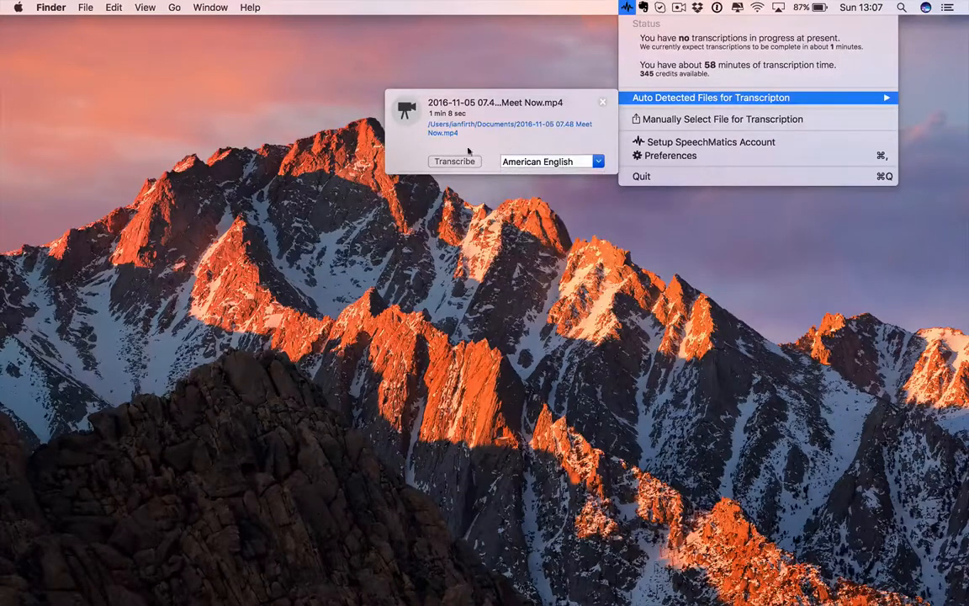
left_click(454, 161)
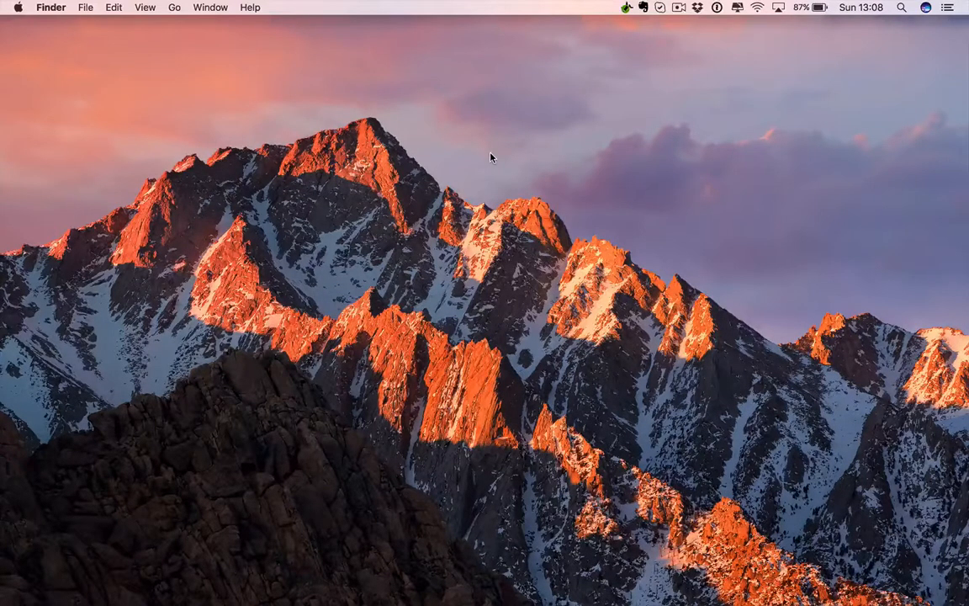
mouse_move(619, 35)
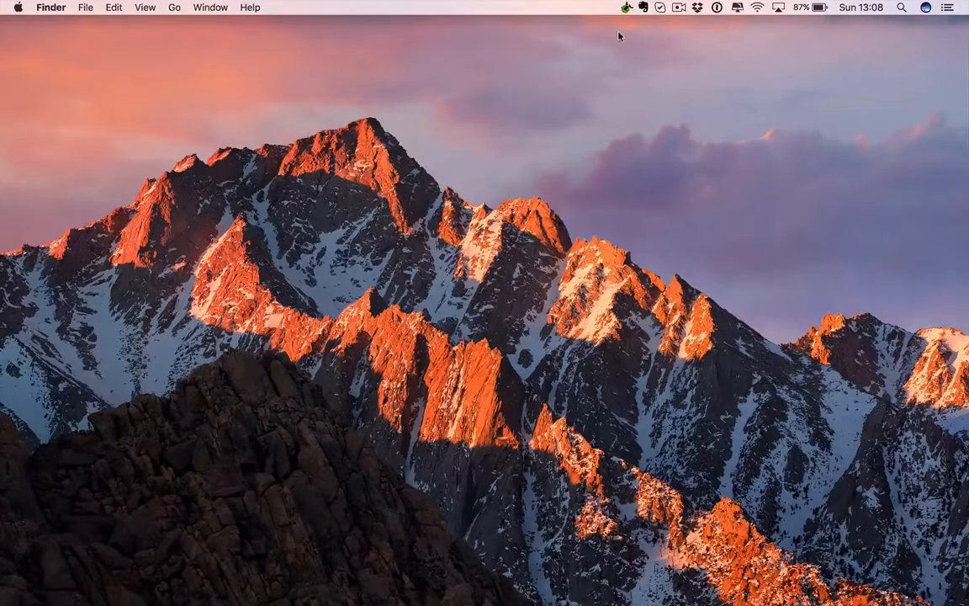
mouse_move(624, 9)
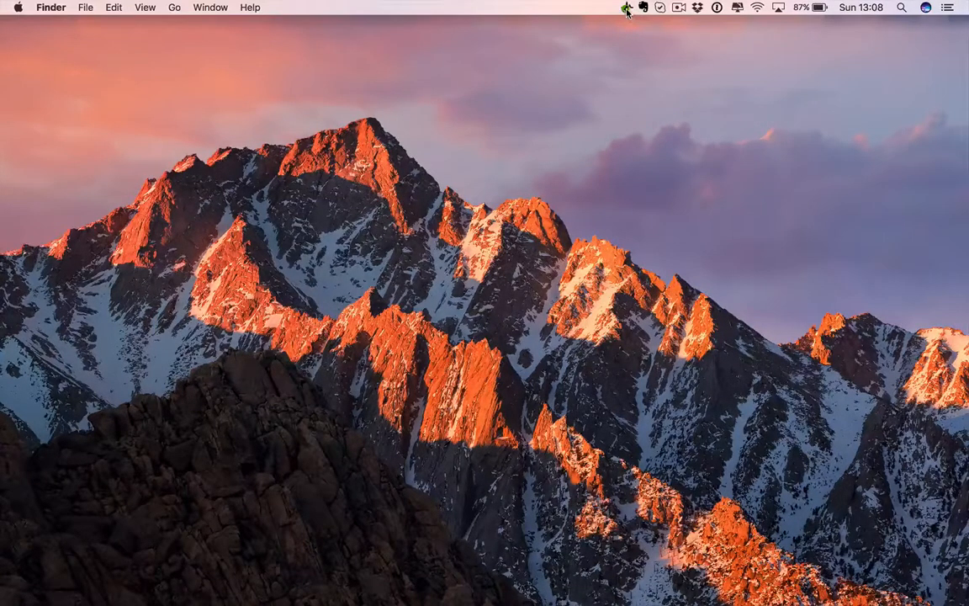
Step: Open the menu bar icon to confirm one transcription in progress
left_click(625, 7)
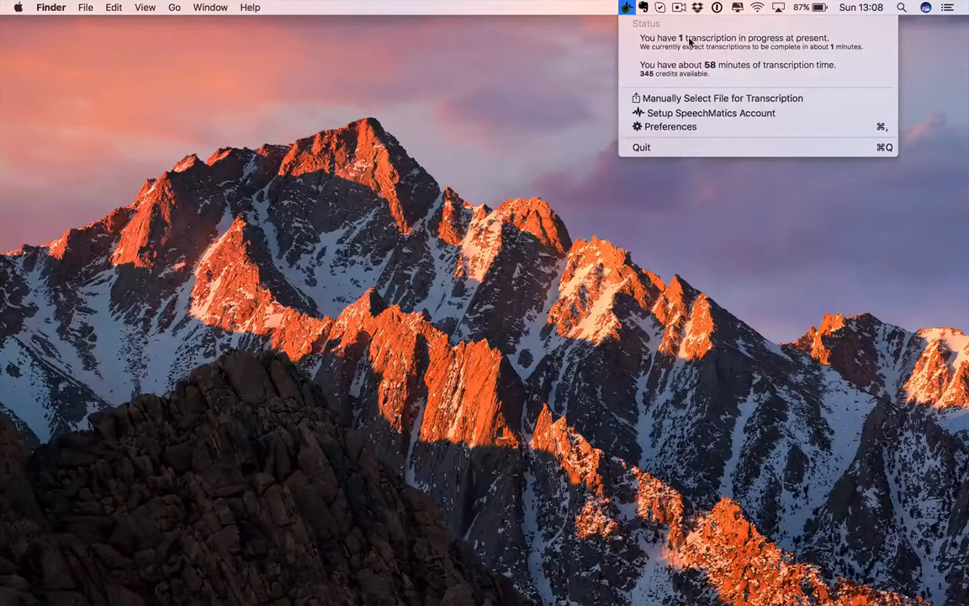
mouse_move(701, 45)
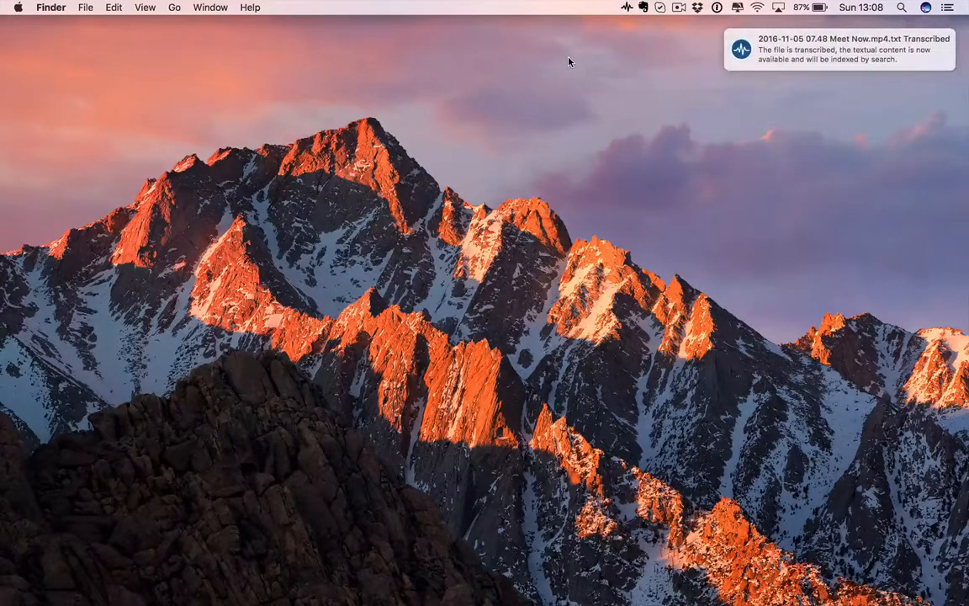
mouse_move(830, 93)
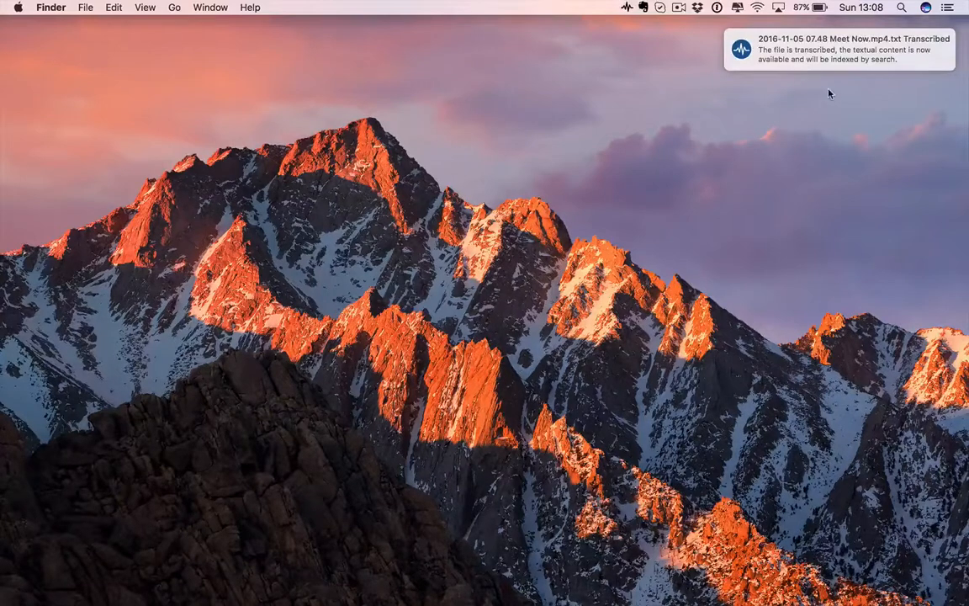
mouse_move(627, 15)
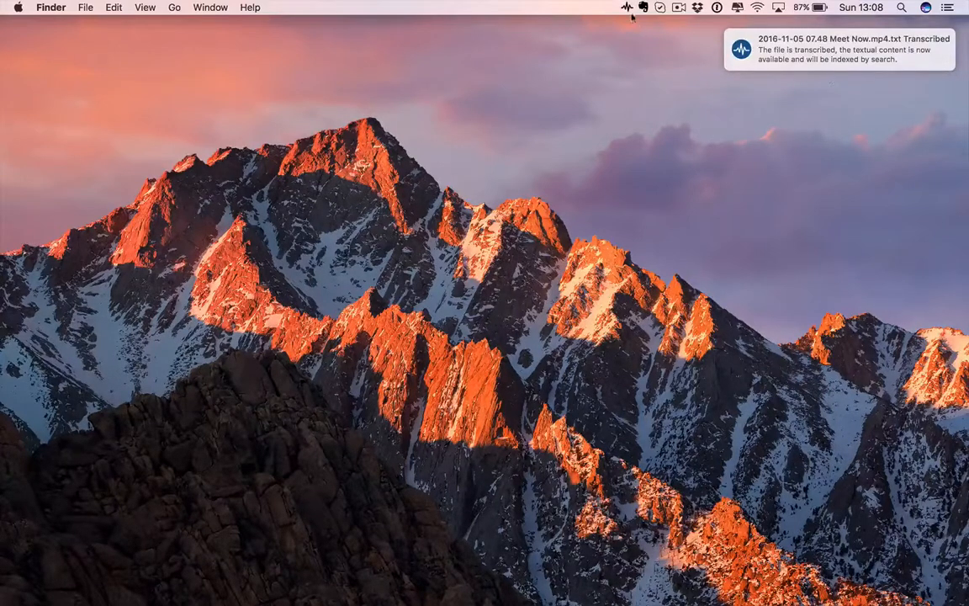
Step: Open Recent Transcriptions to find the '2016-11-05 07.48 Meet Now.mp4.txt' entry
left_click(623, 8)
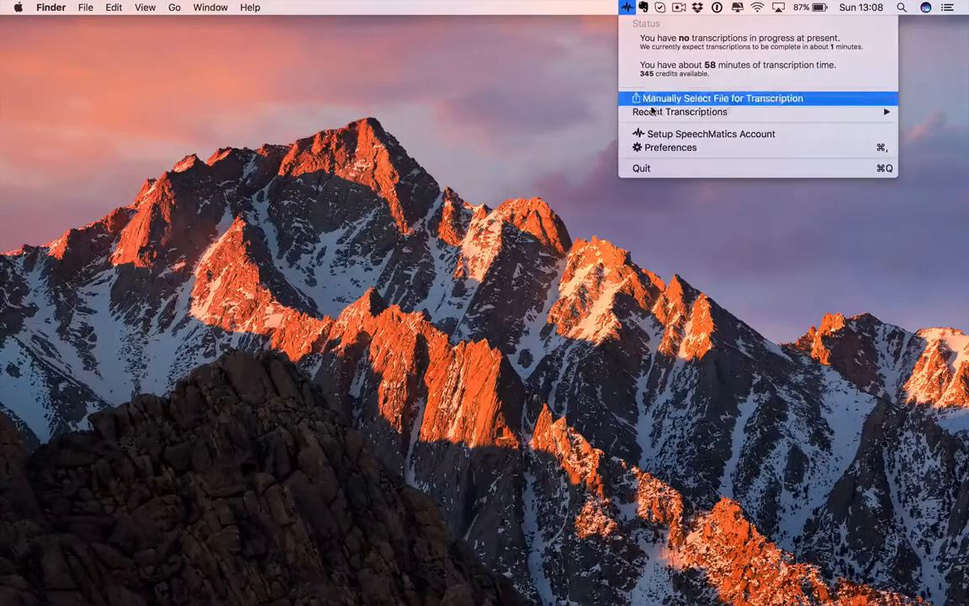
mouse_move(680, 112)
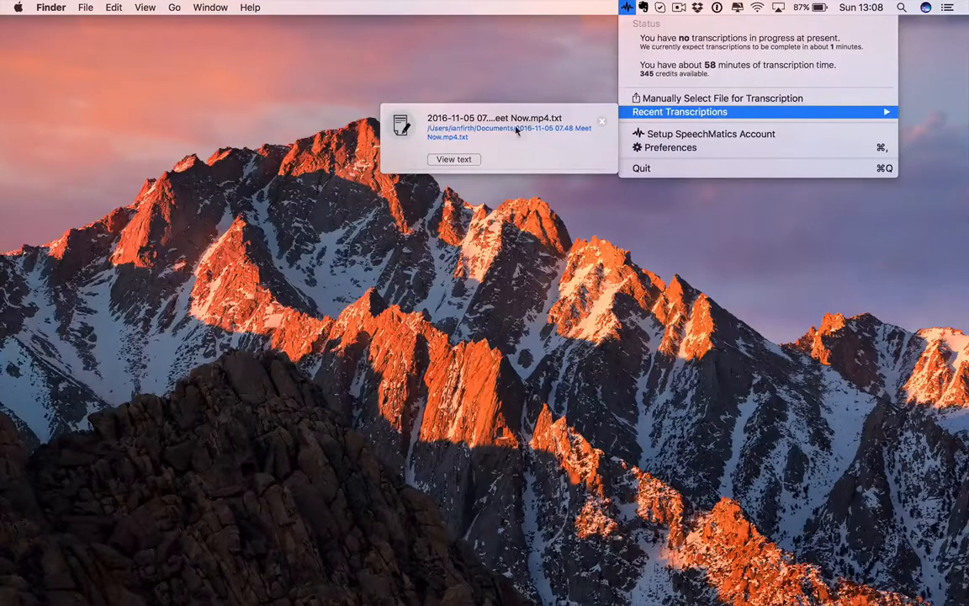
mouse_move(454, 137)
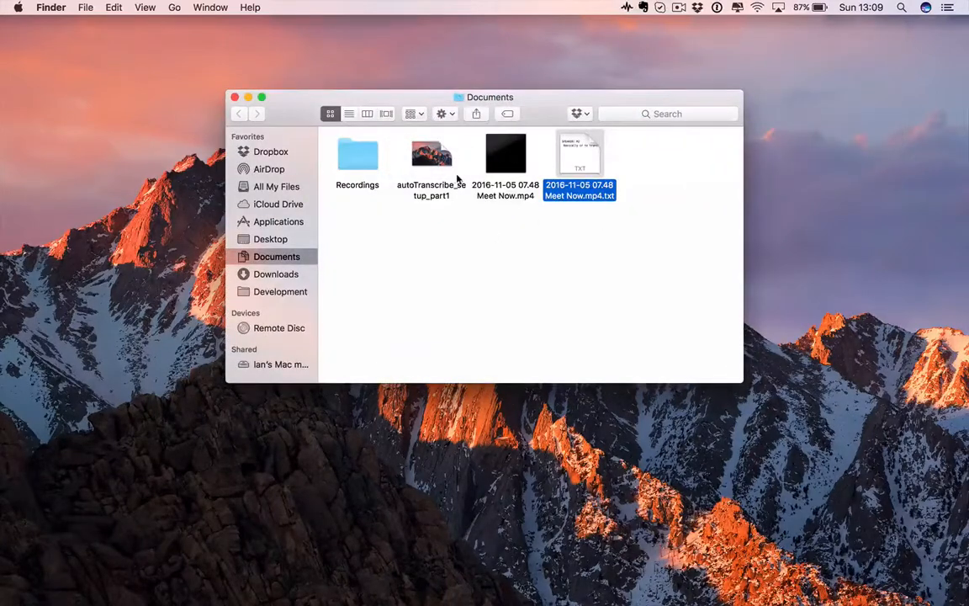
mouse_move(582, 168)
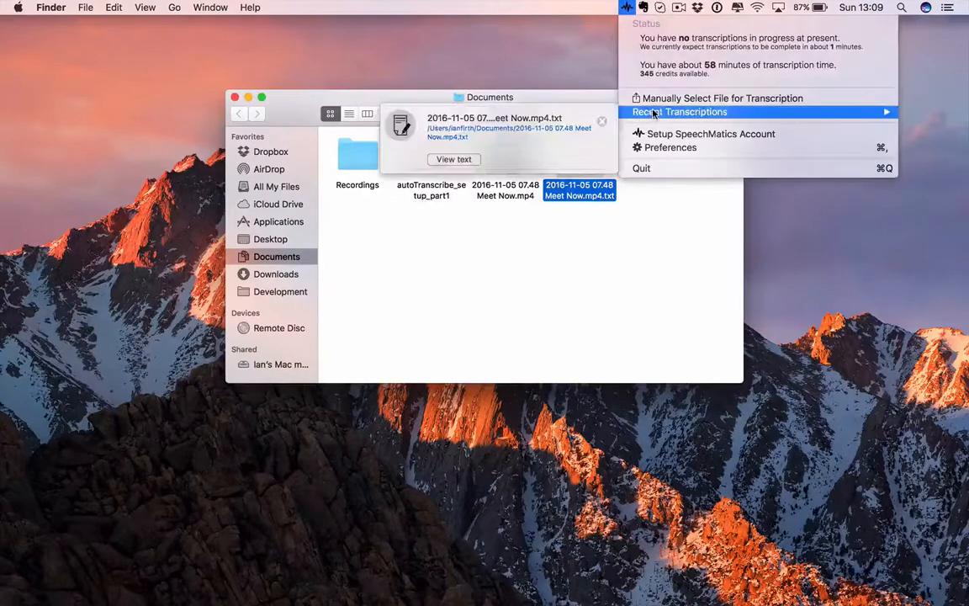
Step: Recheck the Meet Now entry in Recent Transcriptions
left_click(455, 160)
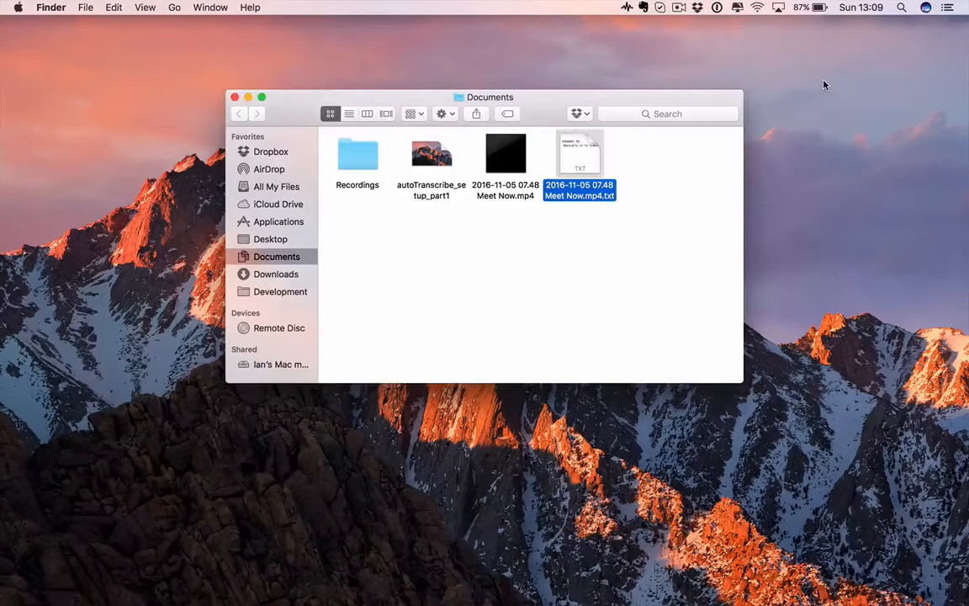
mouse_move(548, 142)
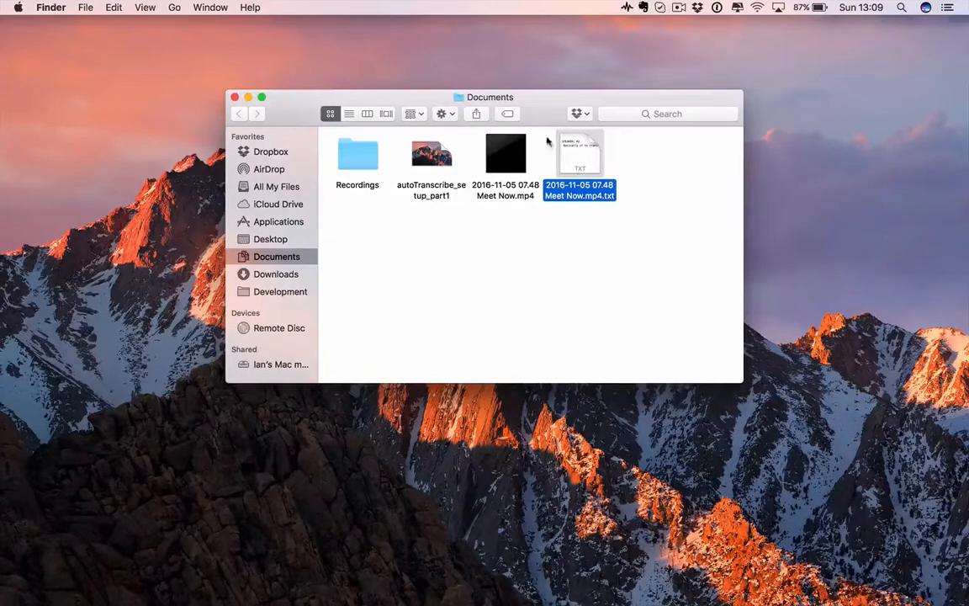
mouse_move(860, 249)
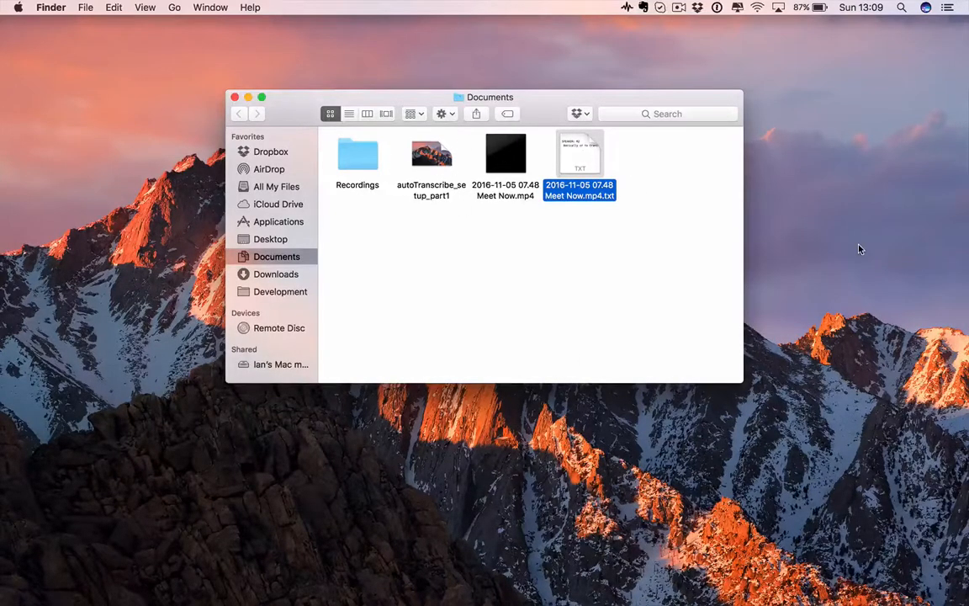